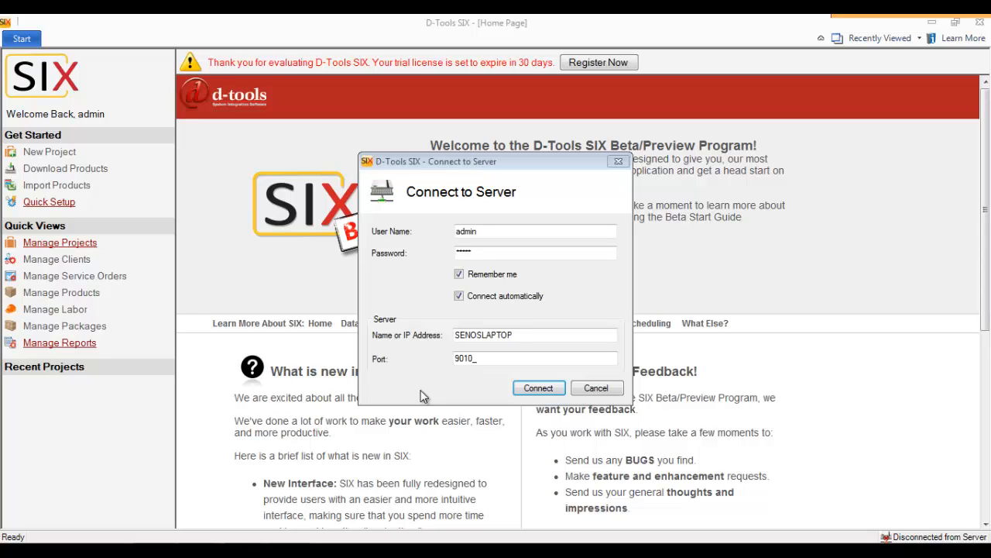
{"action": "mouse_move", "coordinate": [534, 224]}
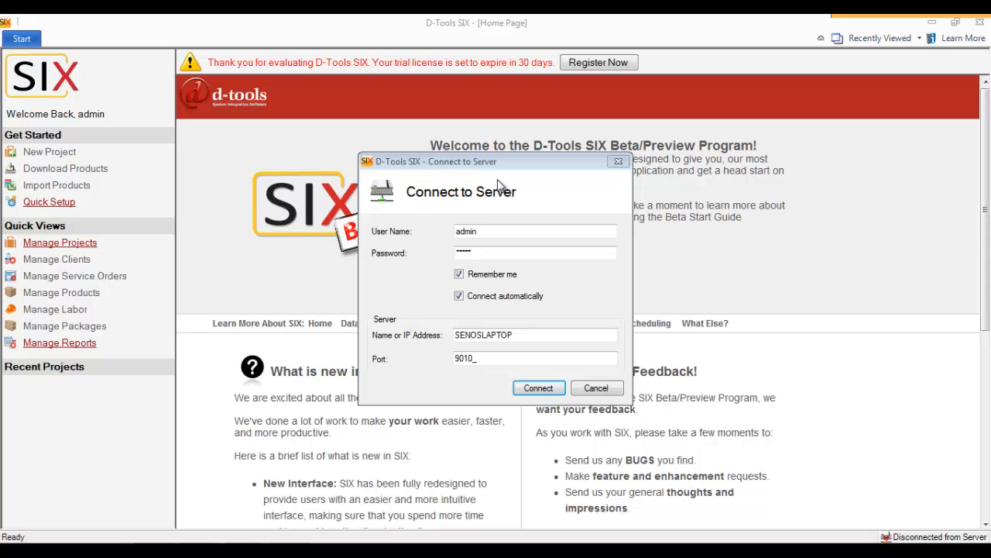
{"action": "mouse_move", "coordinate": [448, 263]}
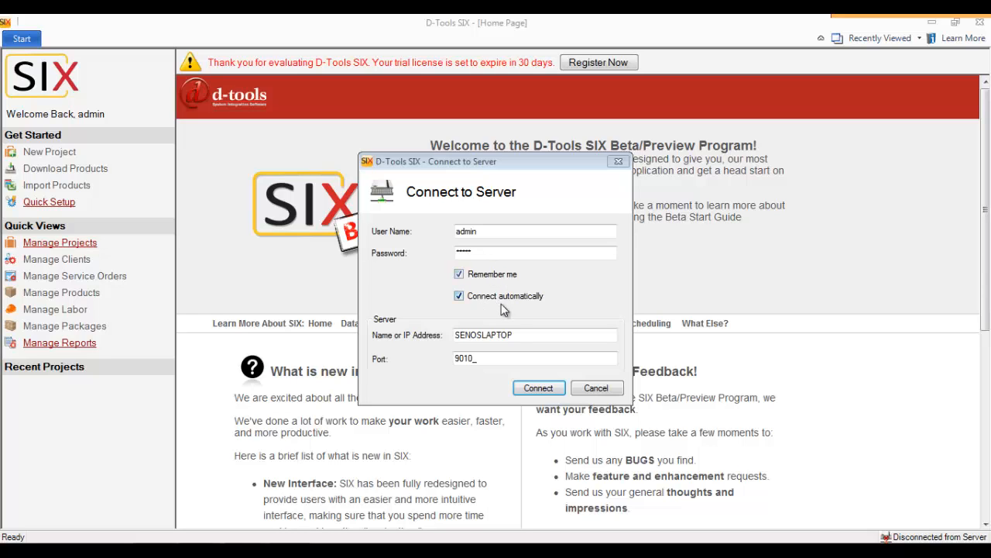
Step: Keep automatic connection at startup enabled and connect to the SENOSLAPTOP server
{"action": "left_click", "coordinate": [459, 295]}
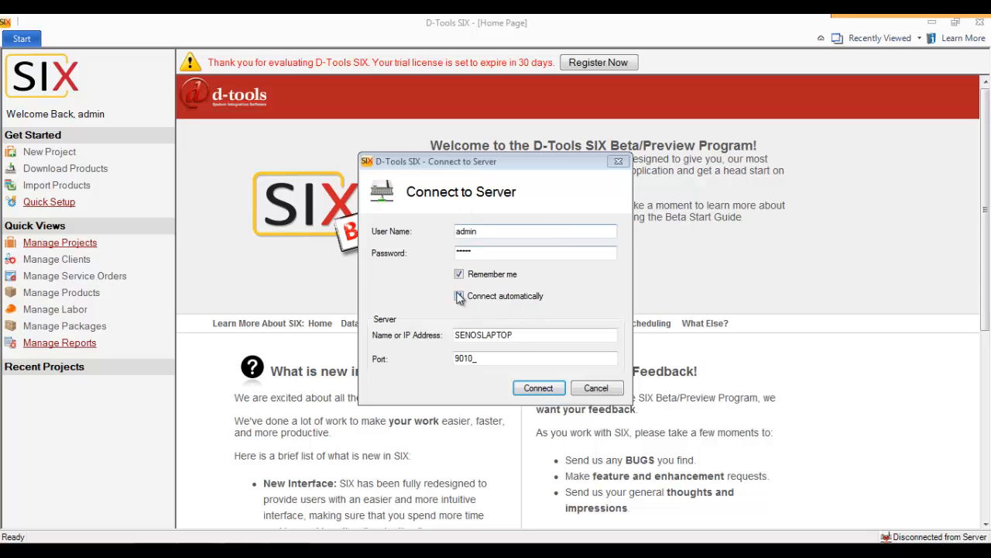
{"action": "left_click", "coordinate": [458, 296]}
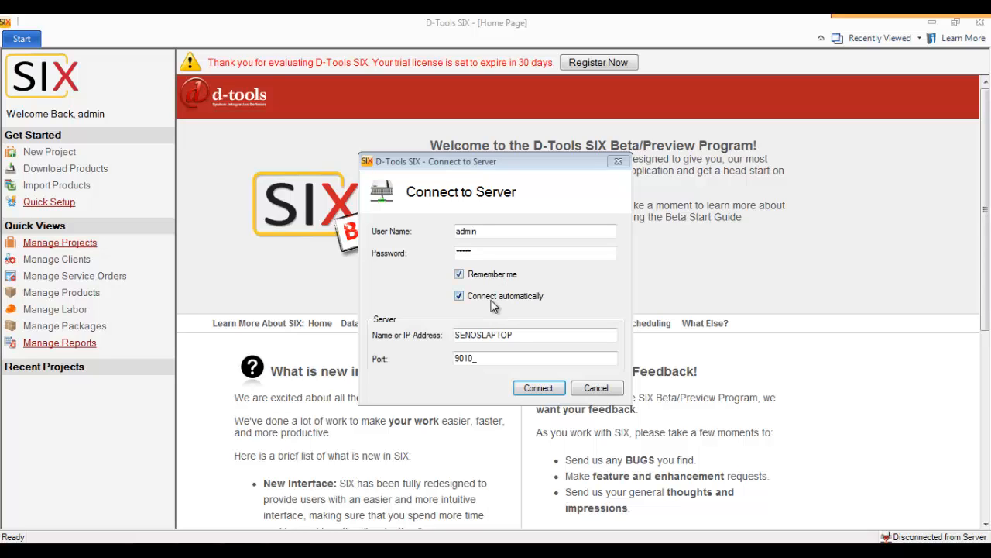
{"action": "mouse_move", "coordinate": [476, 310]}
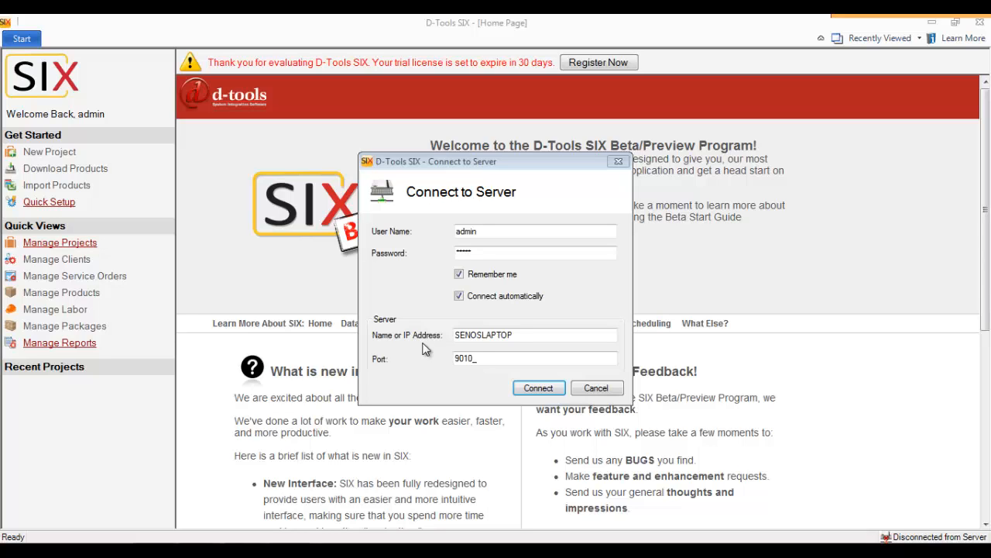
{"action": "mouse_move", "coordinate": [548, 353]}
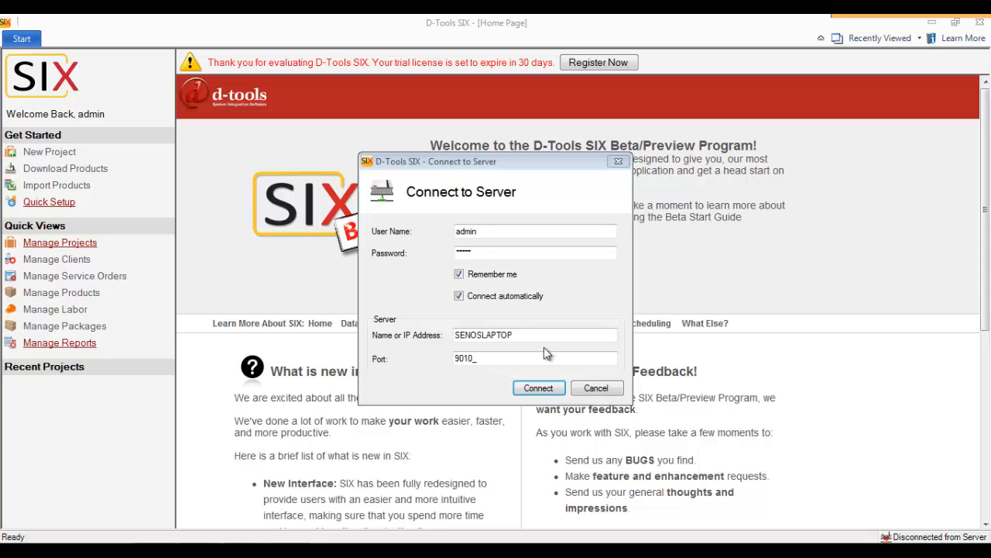
{"action": "mouse_move", "coordinate": [465, 372]}
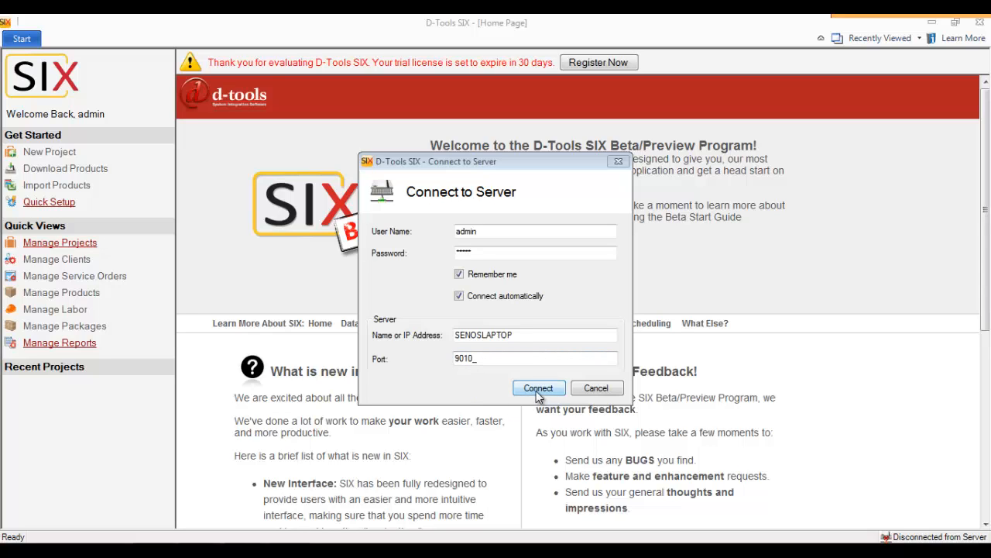
{"action": "left_click", "coordinate": [539, 388]}
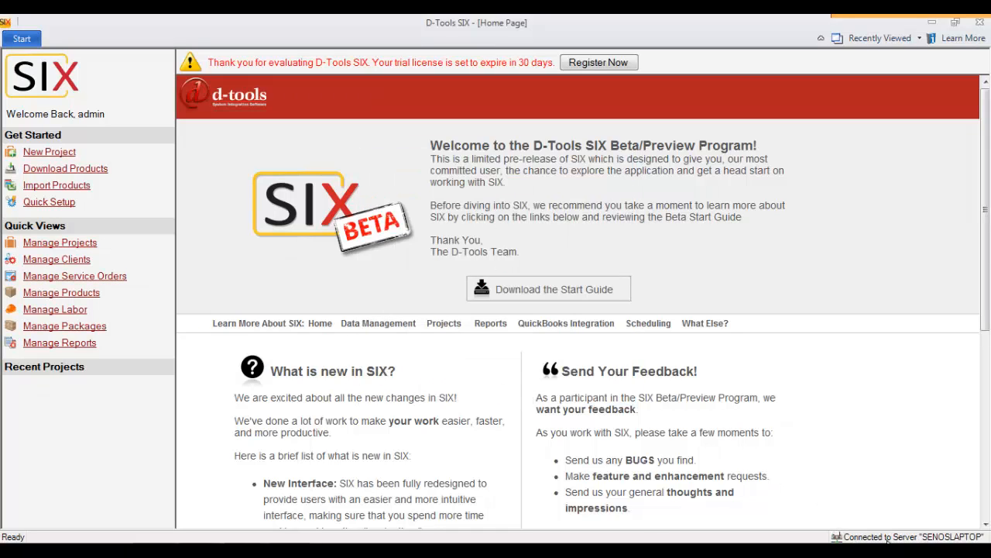
{"action": "mouse_move", "coordinate": [257, 258]}
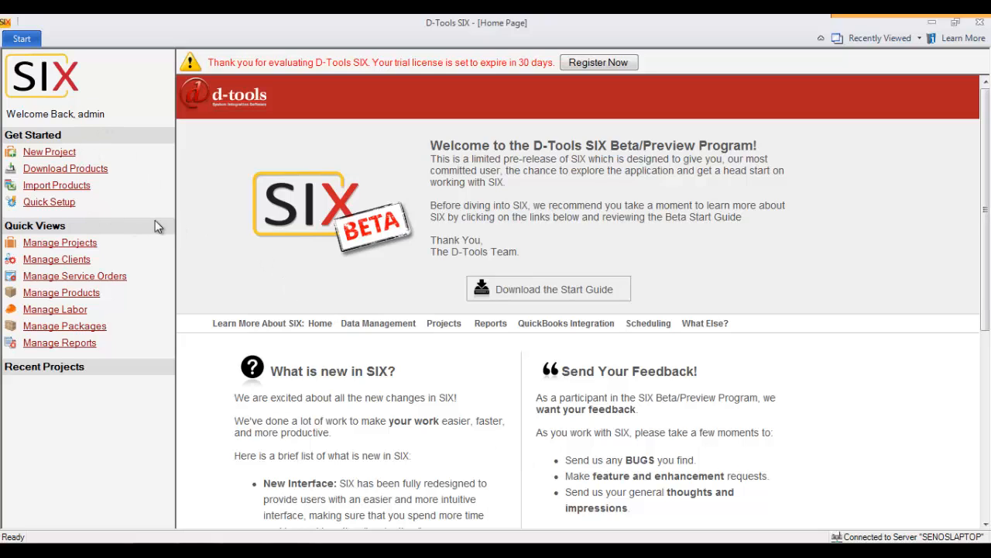
{"action": "mouse_move", "coordinate": [150, 119]}
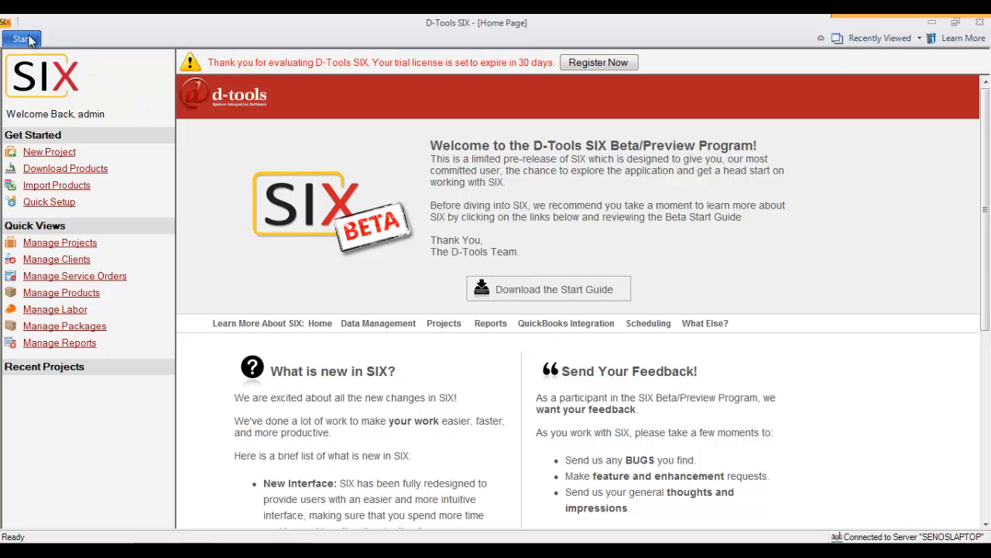
Step: Open the Start menu to reach the server Connect options
{"action": "left_click", "coordinate": [20, 38]}
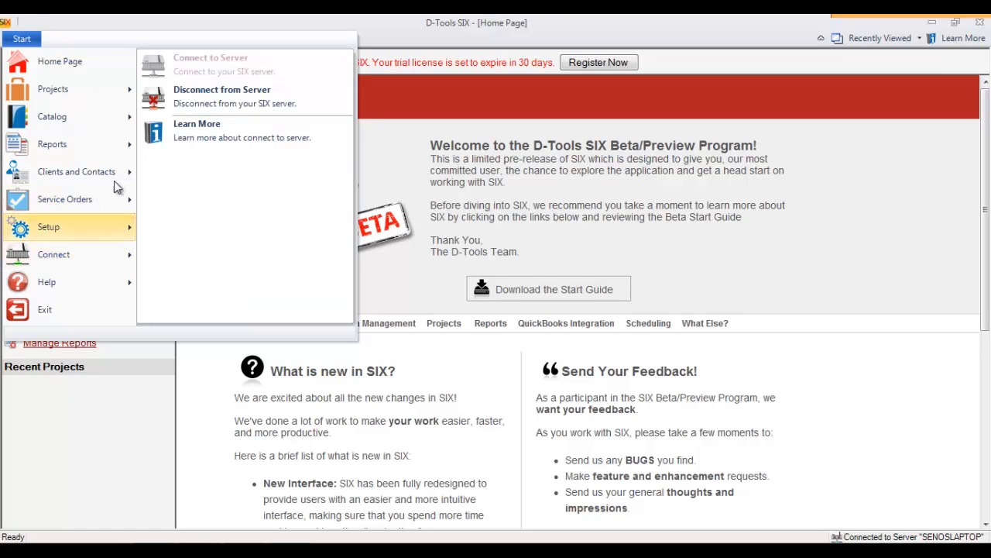
{"action": "mouse_move", "coordinate": [219, 77]}
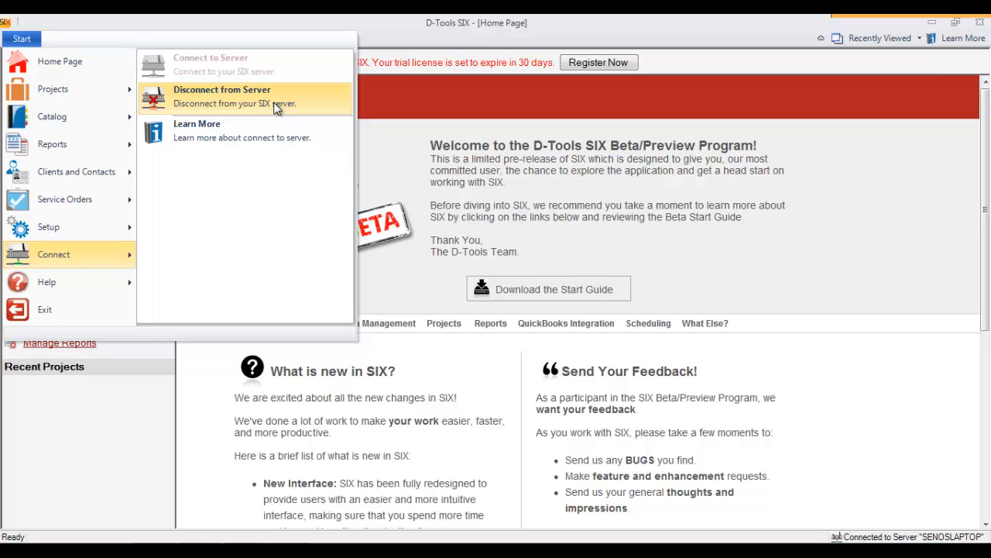
{"action": "mouse_move", "coordinate": [243, 106]}
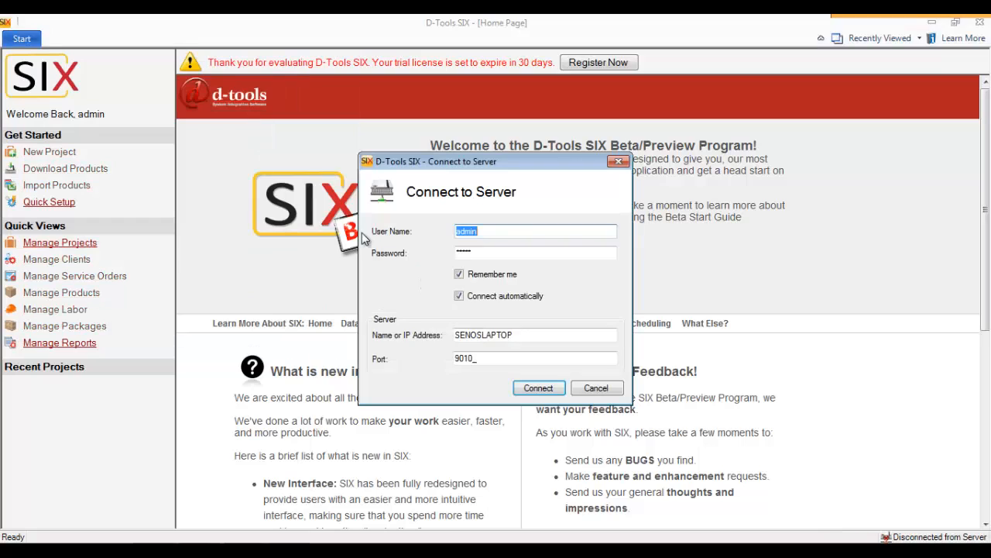
{"action": "mouse_move", "coordinate": [444, 255]}
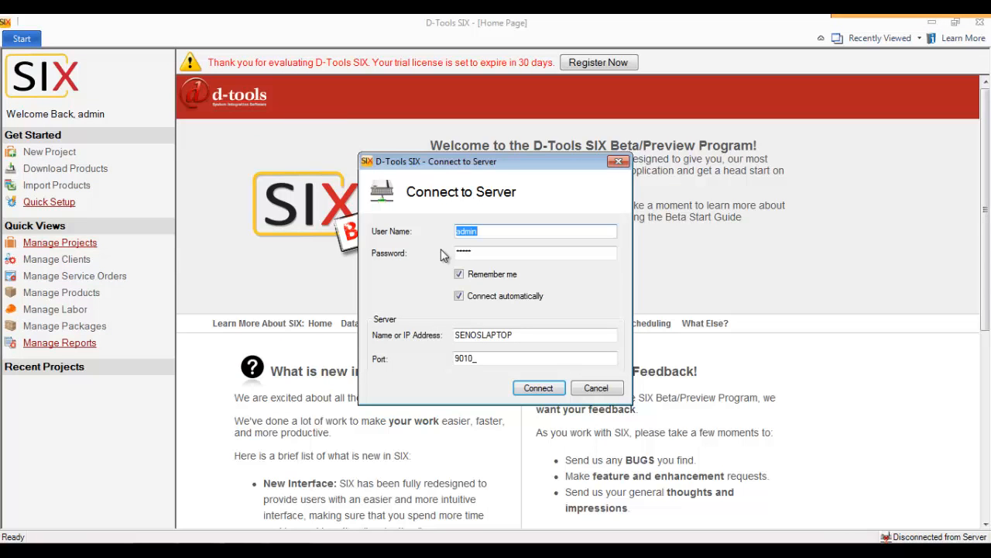
{"action": "mouse_move", "coordinate": [416, 267]}
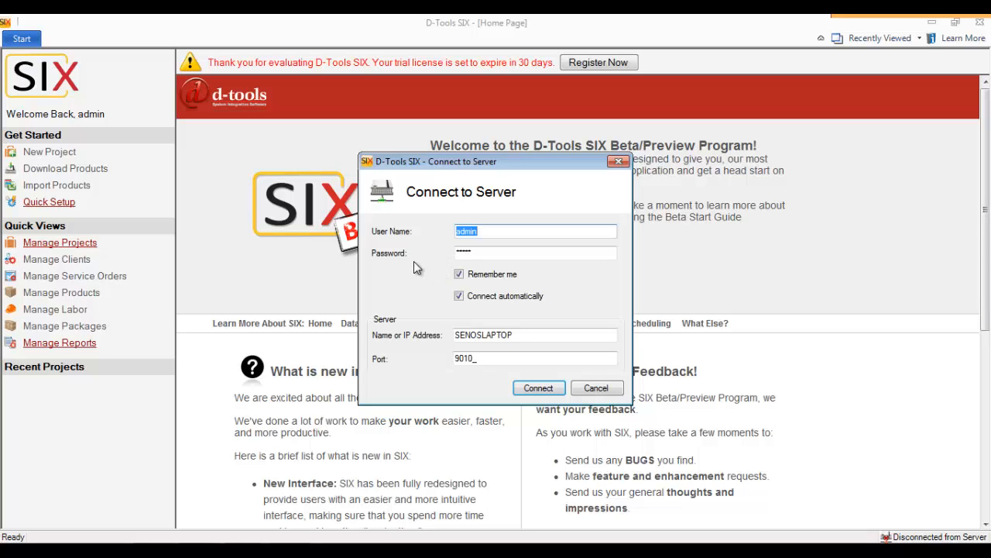
{"action": "mouse_move", "coordinate": [280, 163]}
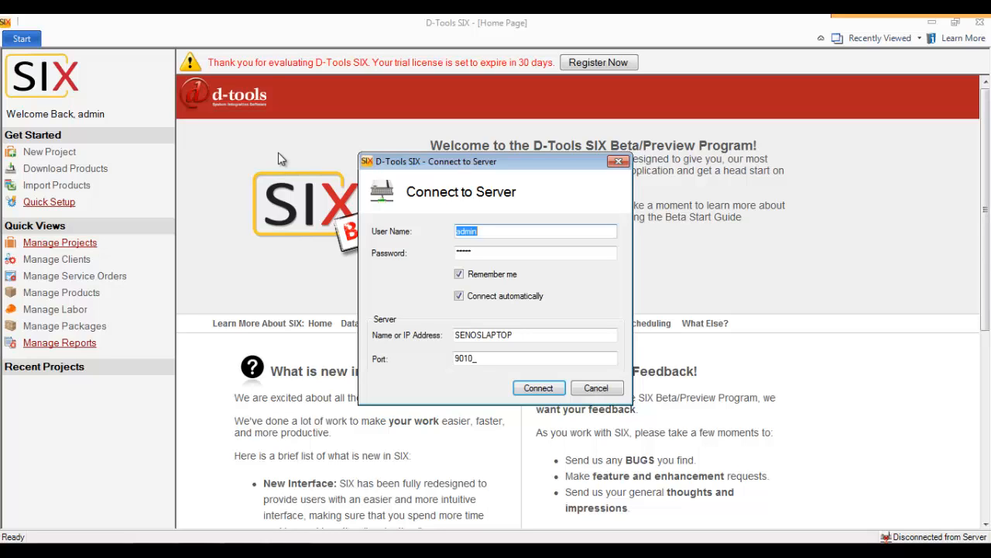
{"action": "mouse_move", "coordinate": [278, 157]}
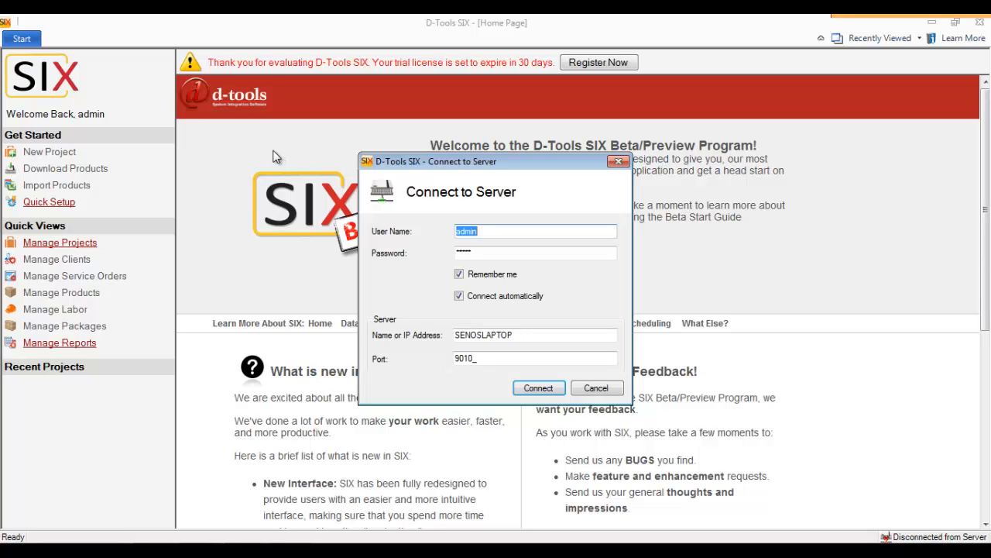
{"action": "mouse_move", "coordinate": [482, 316]}
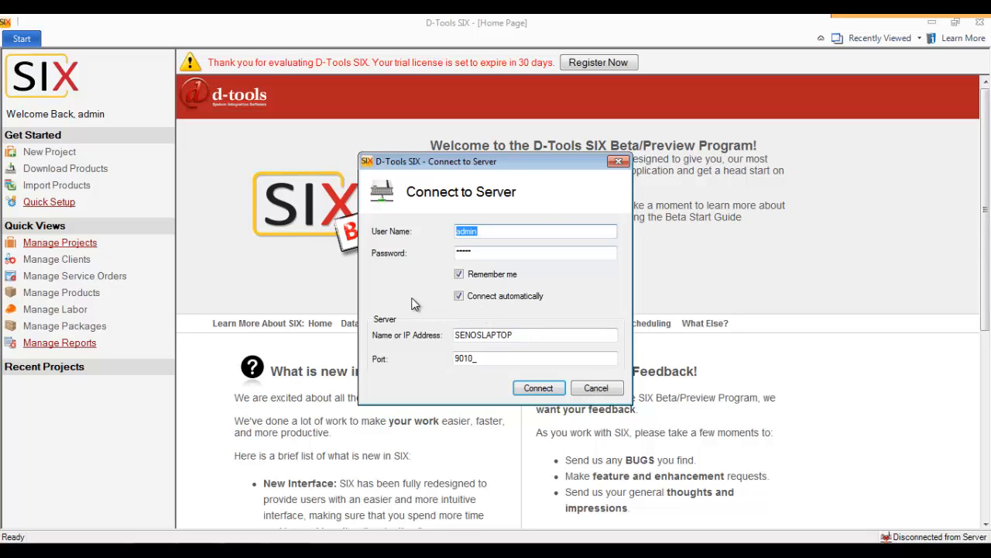
{"action": "mouse_move", "coordinate": [395, 288]}
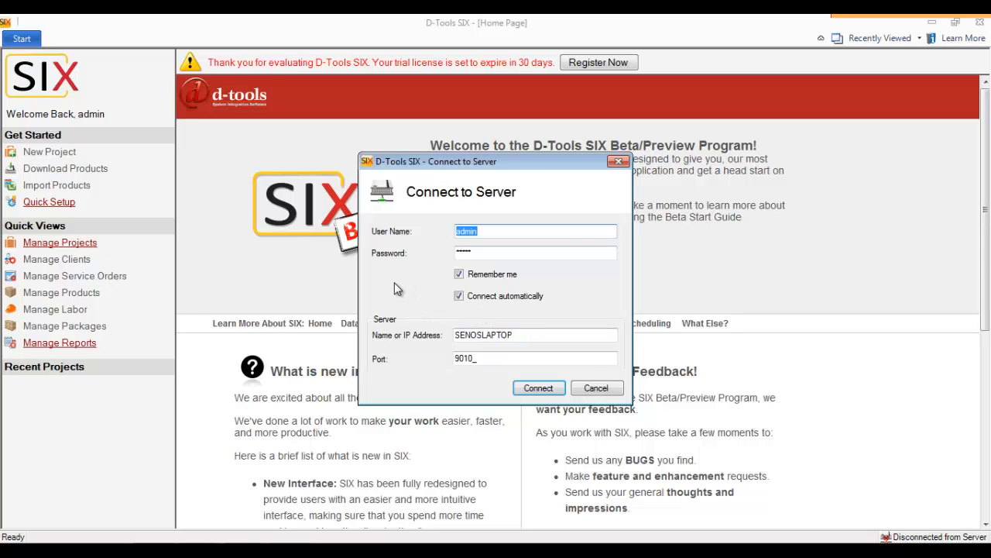